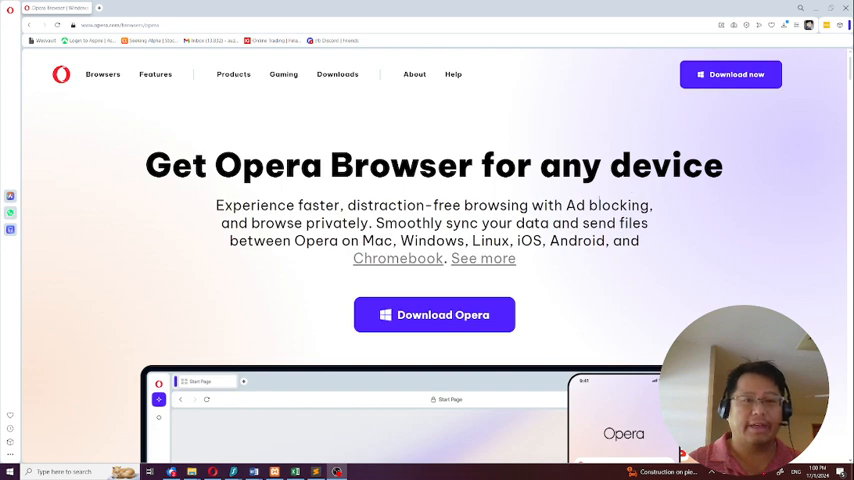
Jump to the list of Opera browser editions and scroll back toward the top of the page.
click(100, 72)
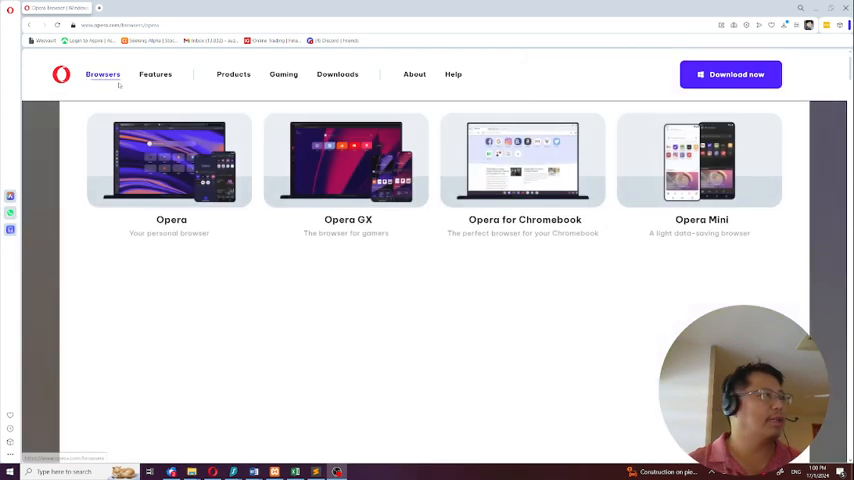
scroll(up, 3)
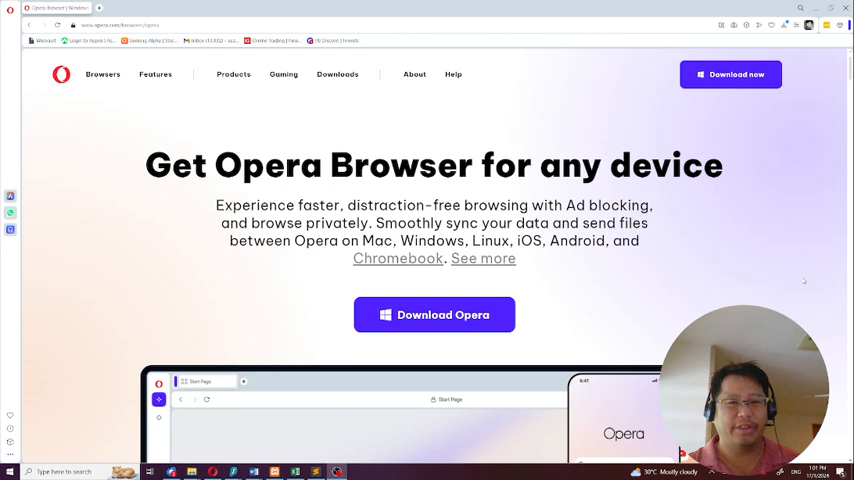
mouse_move(160, 328)
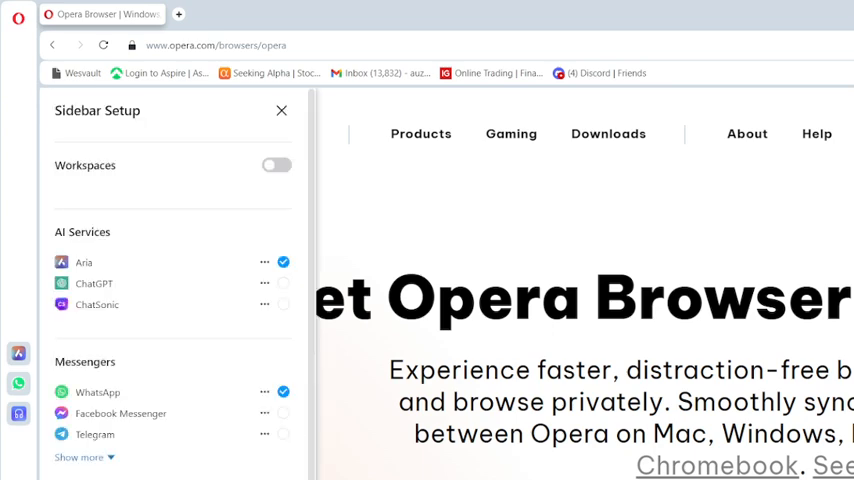
mouse_move(280, 292)
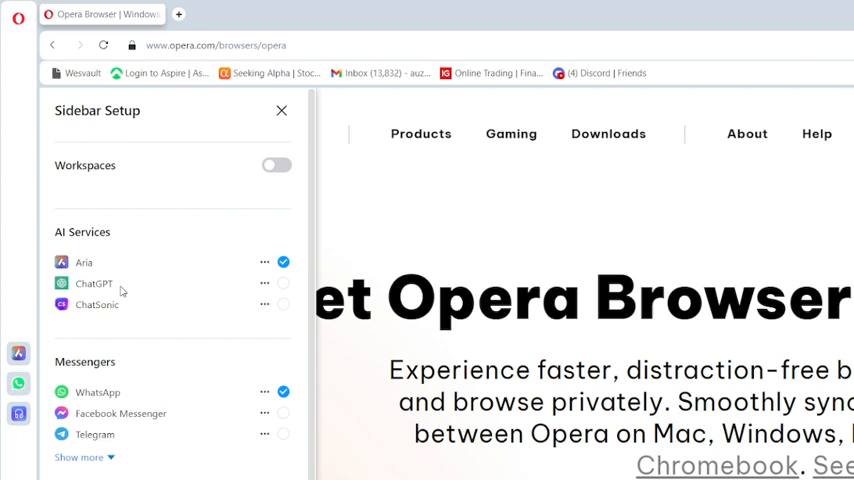
mouse_move(112, 288)
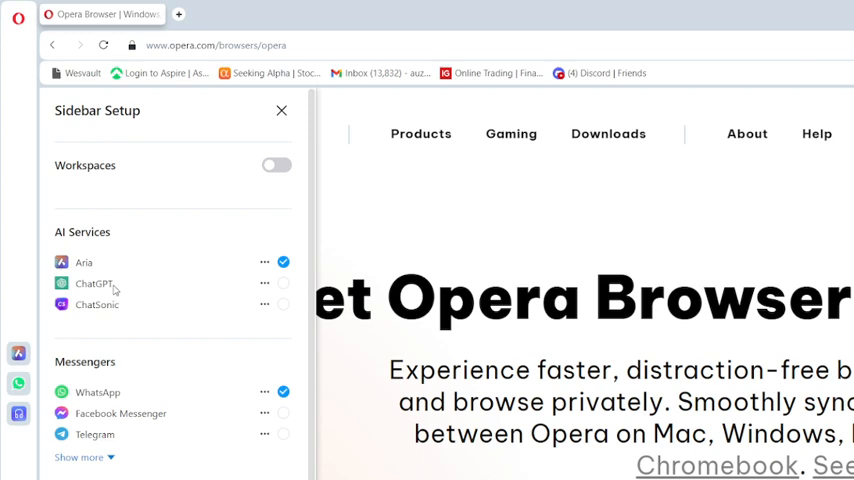
mouse_move(96, 312)
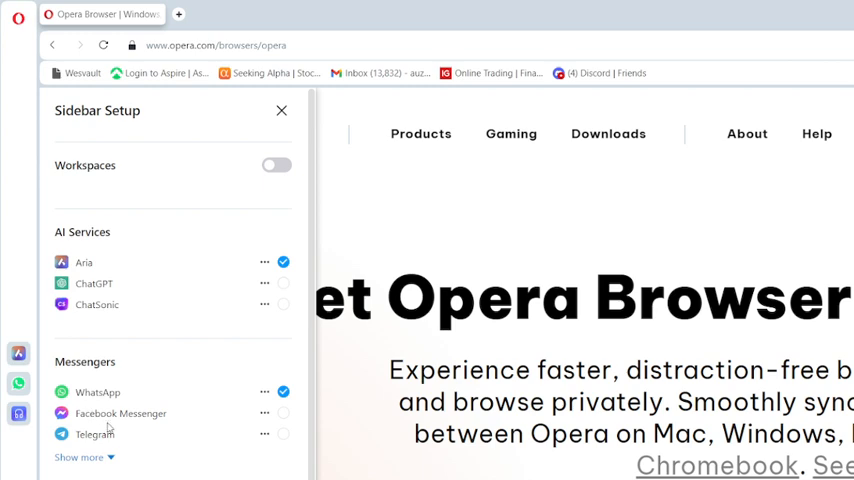
mouse_move(104, 456)
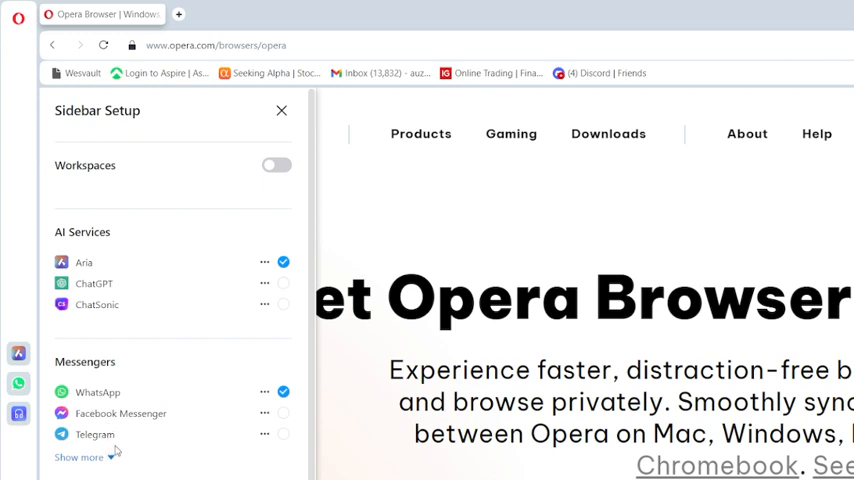
mouse_move(96, 456)
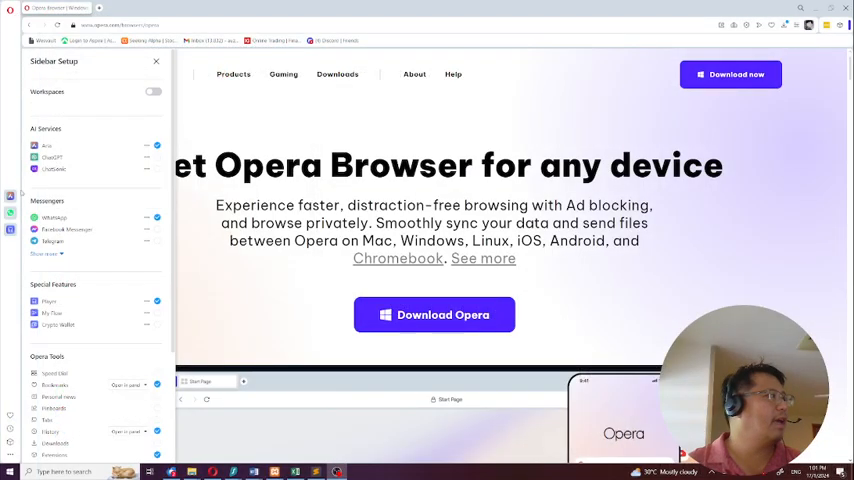
Dismiss the Sidebar Setup panel so the Opera download page shows again.
click(156, 62)
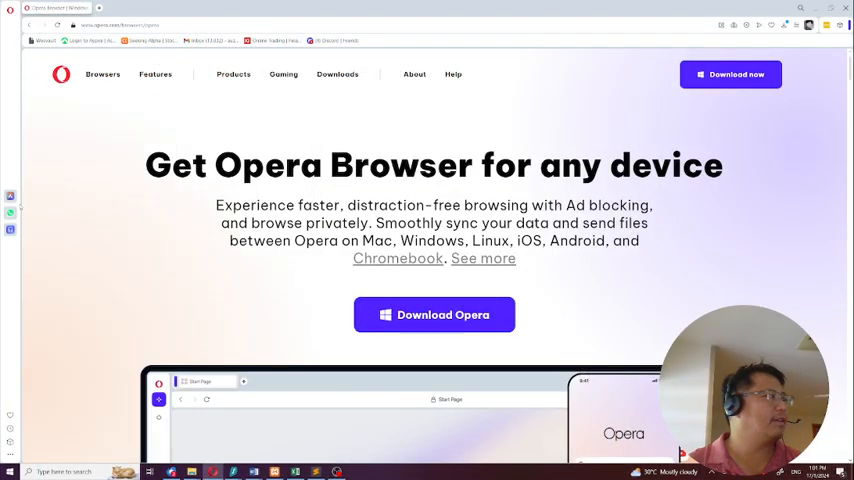
mouse_move(148, 204)
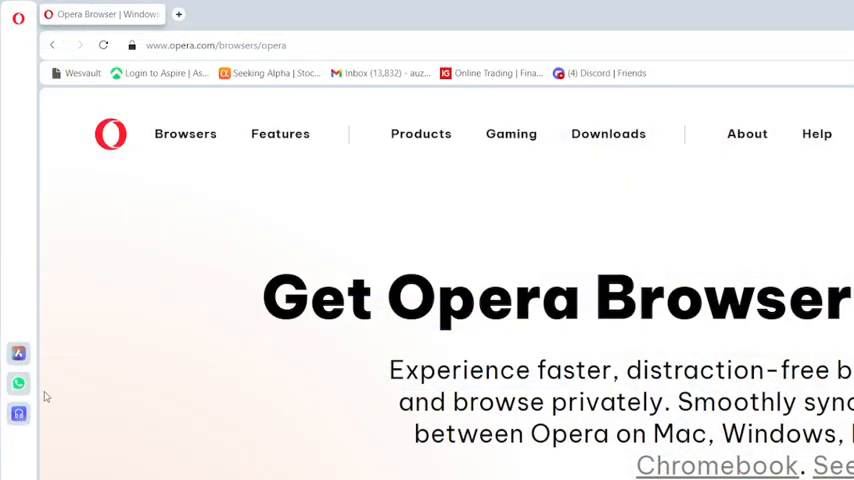
mouse_move(604, 276)
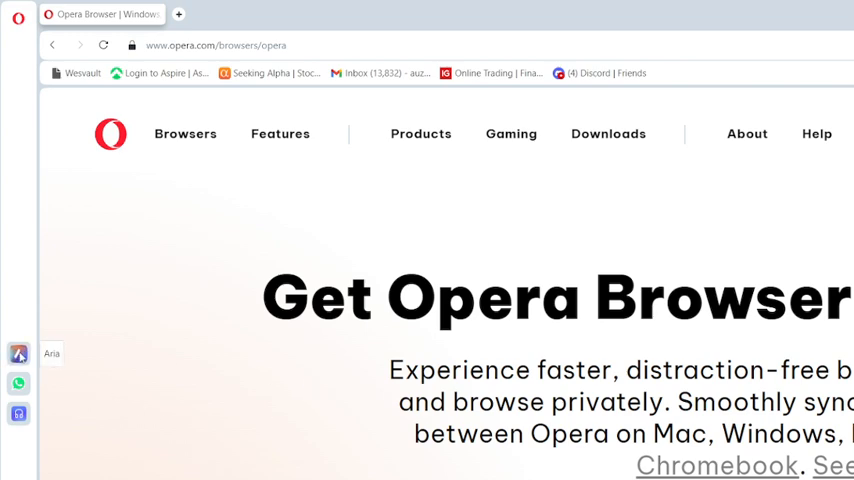
Launch Aria from the left sidebar and begin a fresh, empty chat.
click(18, 354)
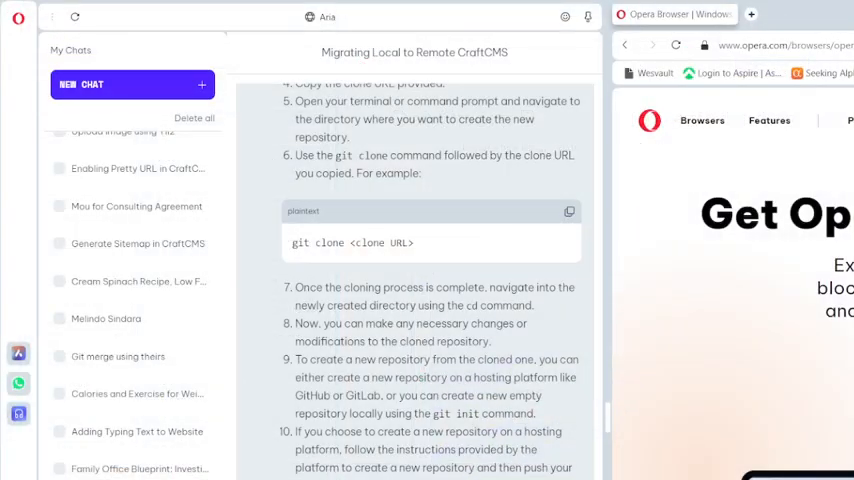
scroll(down, 3)
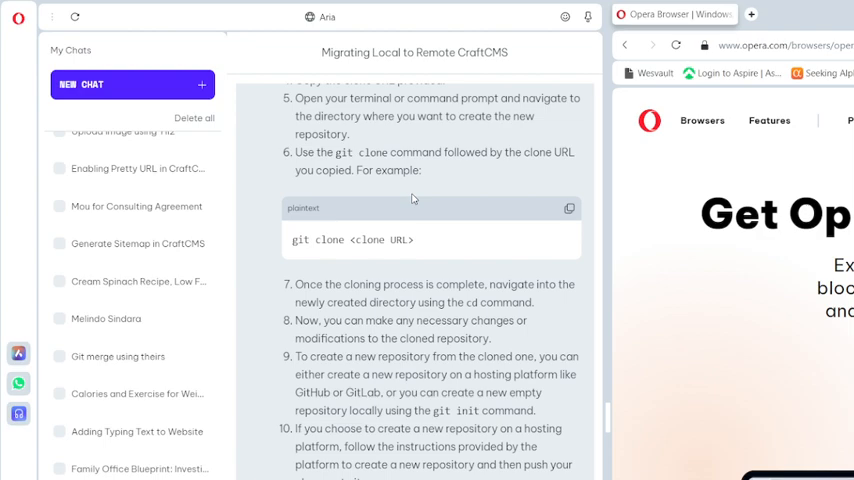
click(130, 84)
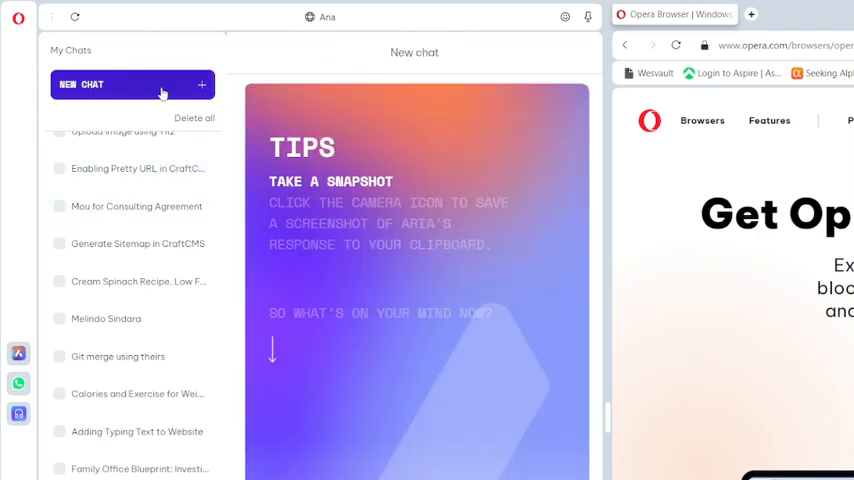
mouse_move(256, 144)
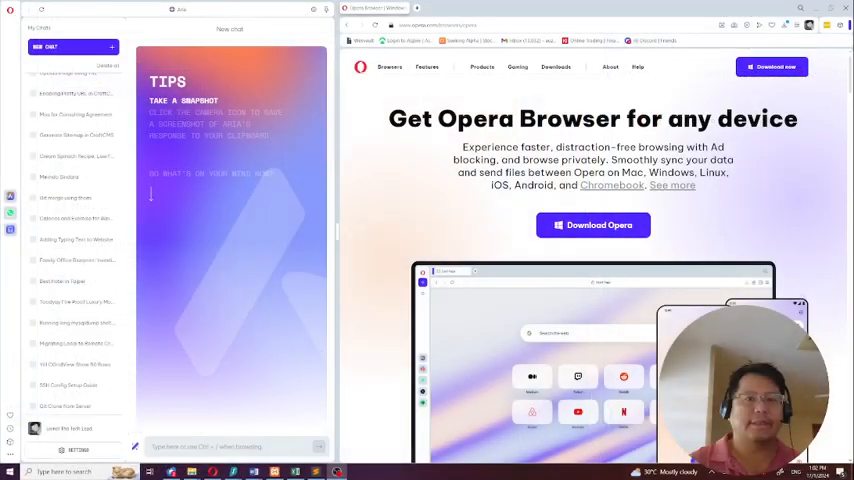
Copy the Google search question about uploading an image via POST in Yii2 and send it to Aria.
click(230, 444)
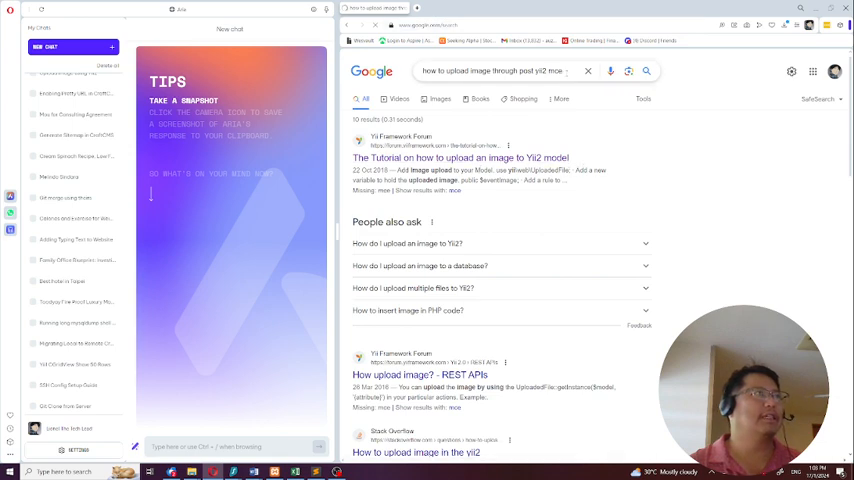
triple_click(500, 72)
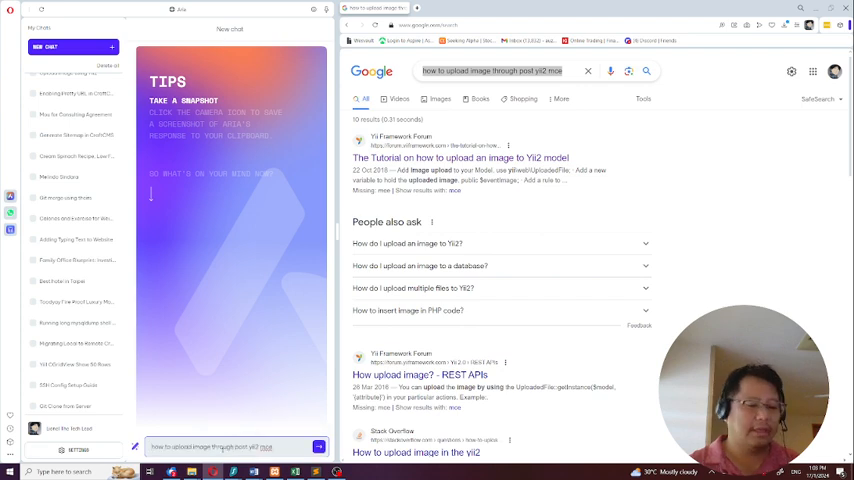
click(314, 448)
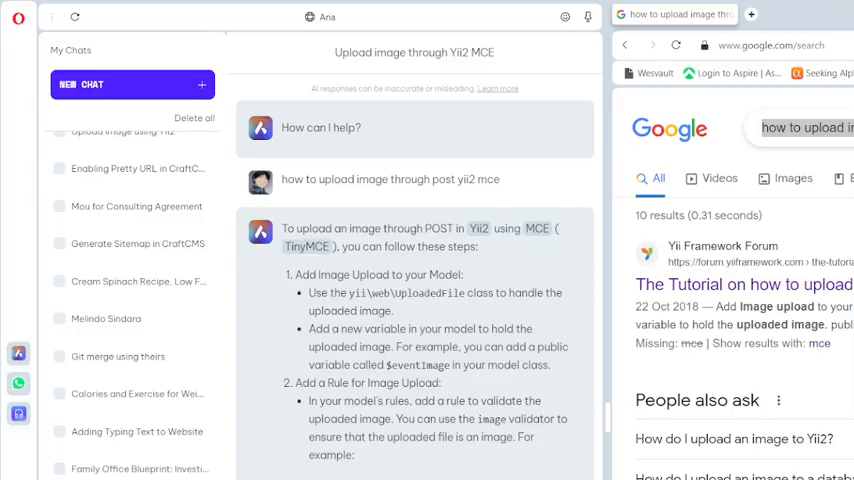
scroll(down, 3)
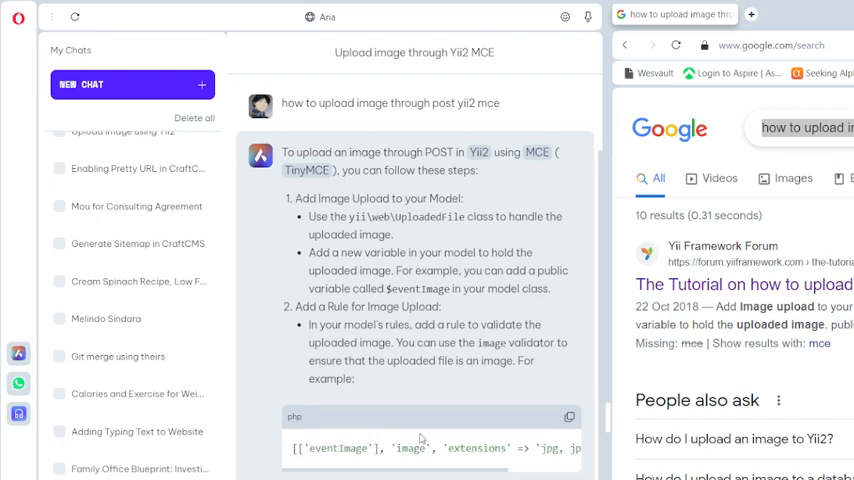
scroll(down, 3)
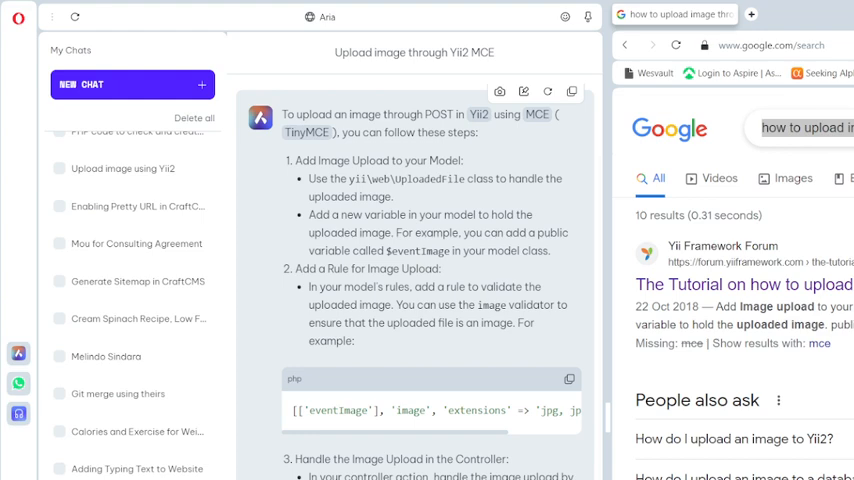
scroll(down, 3)
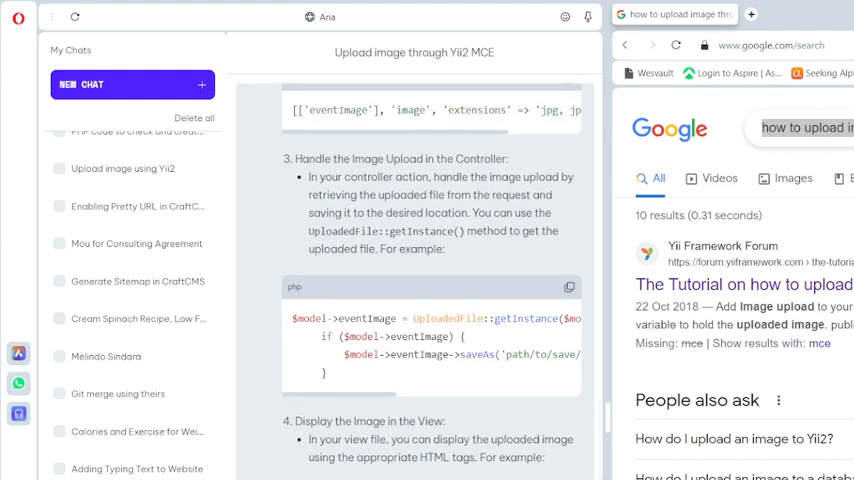
mouse_move(284, 404)
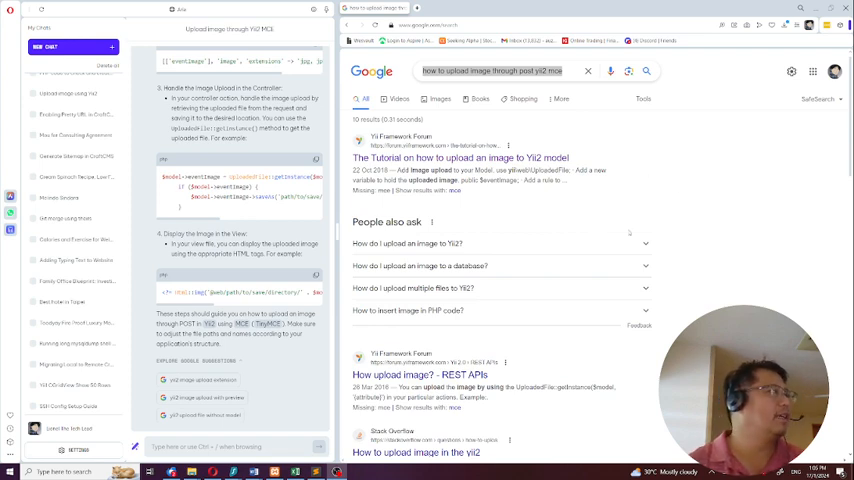
Write a follow-up in Aria's input starting 'can you change the' about the model variable.
click(244, 444)
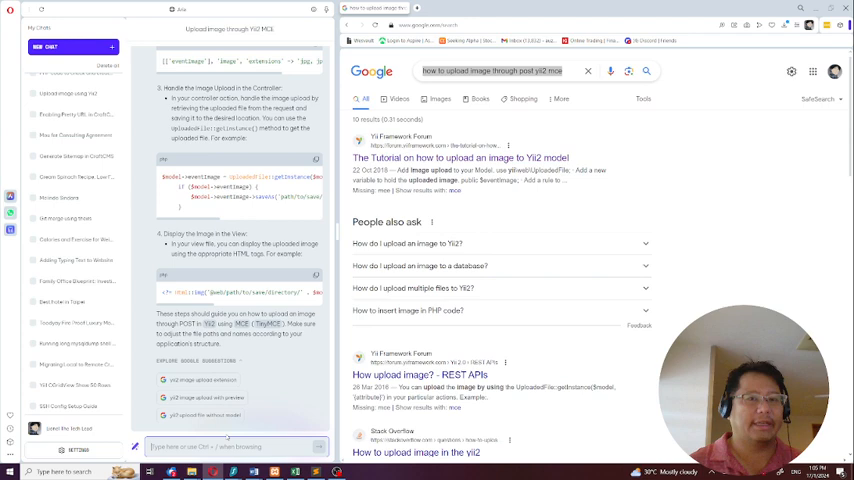
text(can you)
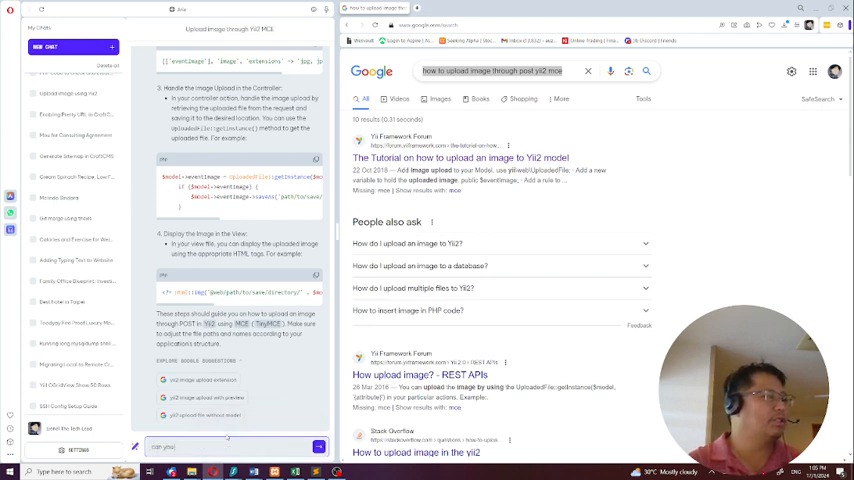
text(can you change the)
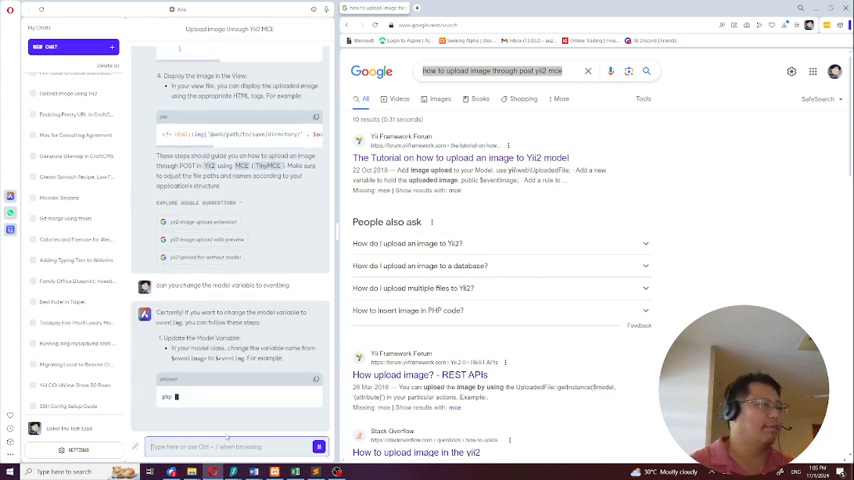
Read through Aria's revised model, rule and controller code and select the renamed image variable.
scroll(down, 3)
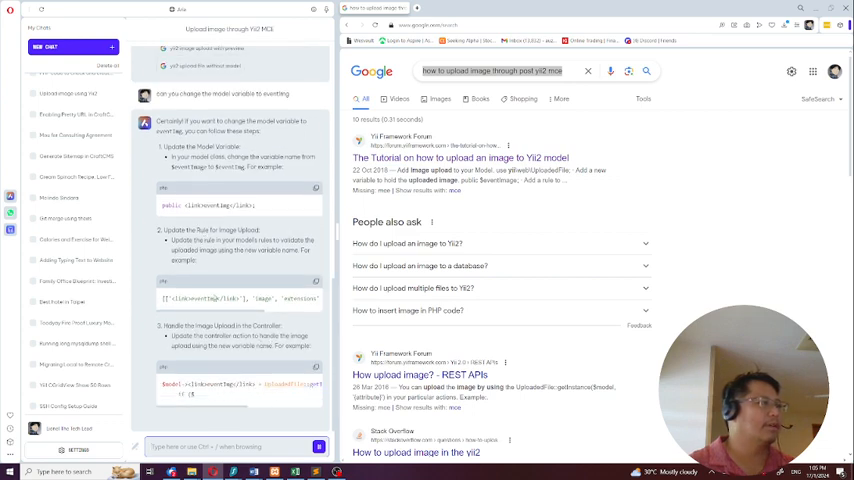
scroll(down, 3)
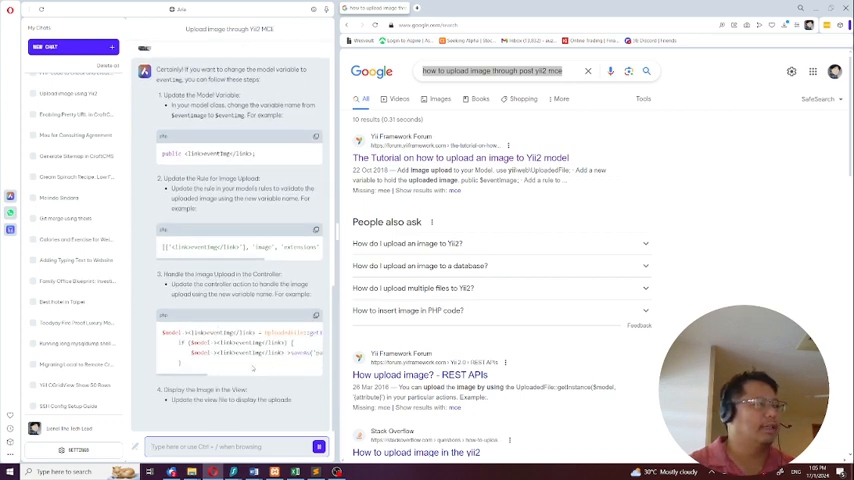
scroll(down, 3)
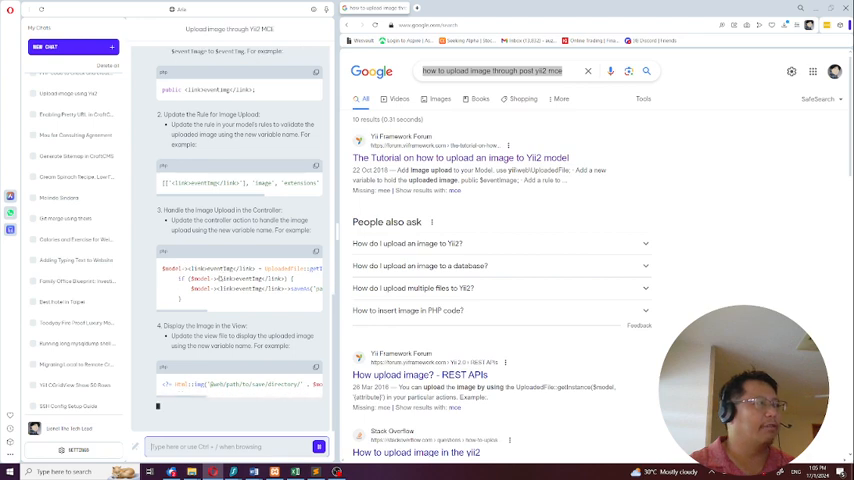
scroll(down, 3)
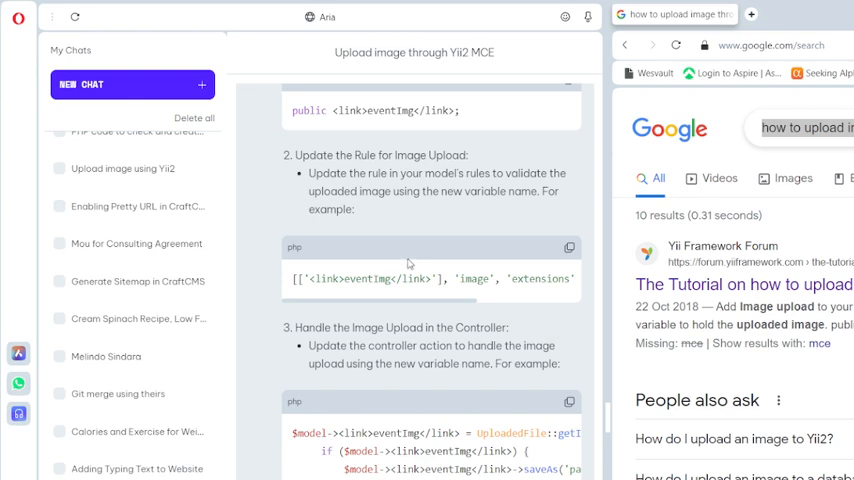
mouse_move(364, 126)
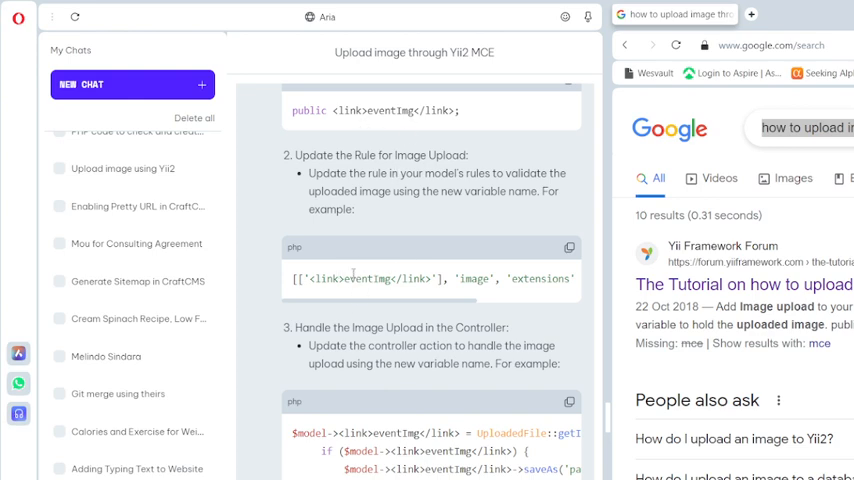
double_click(372, 278)
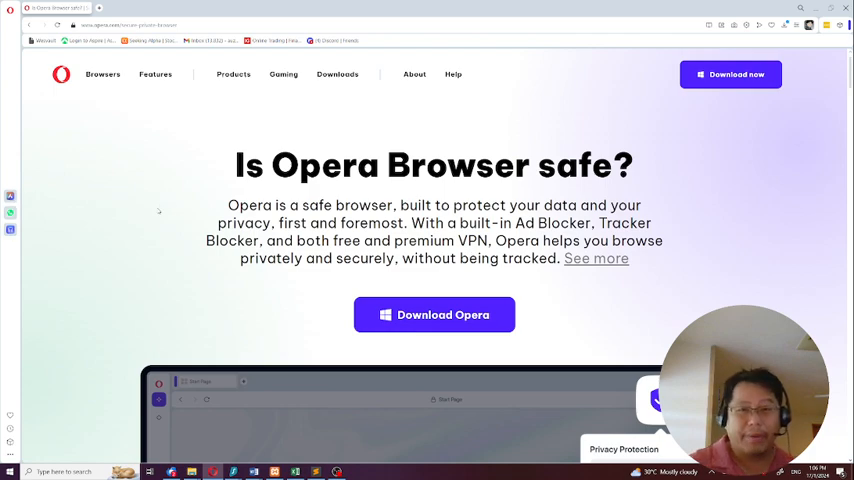
Scroll past 'Is Opera Browser safe?' to the Ad blocker, Free VPN and tracker blocker feature tiles.
scroll(down, 3)
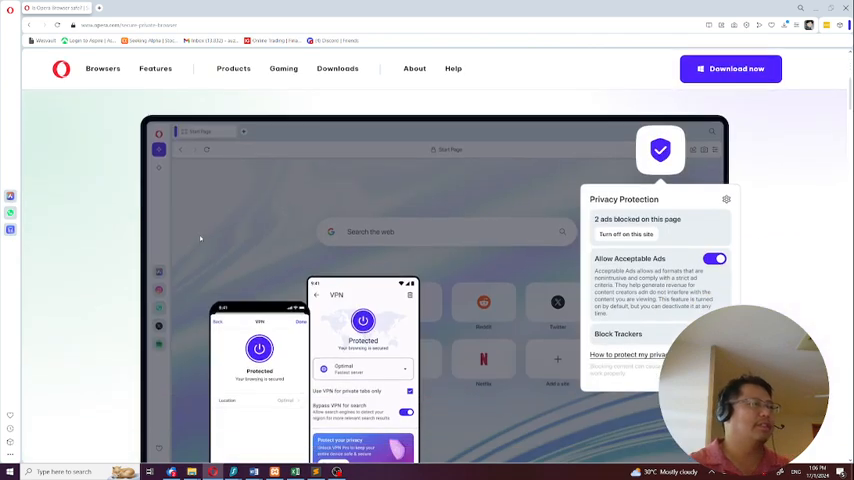
scroll(down, 3)
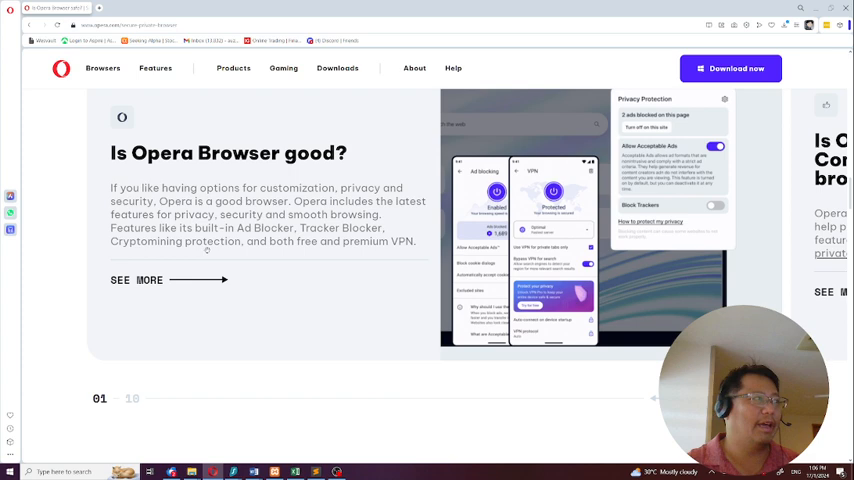
scroll(down, 3)
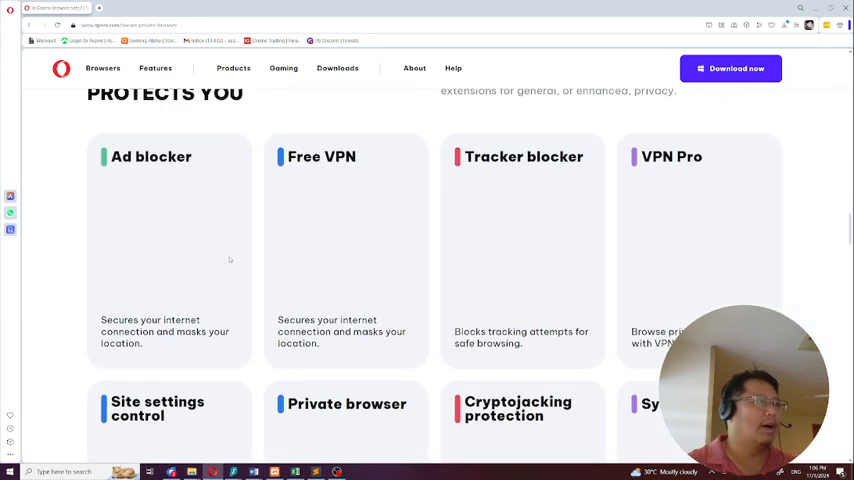